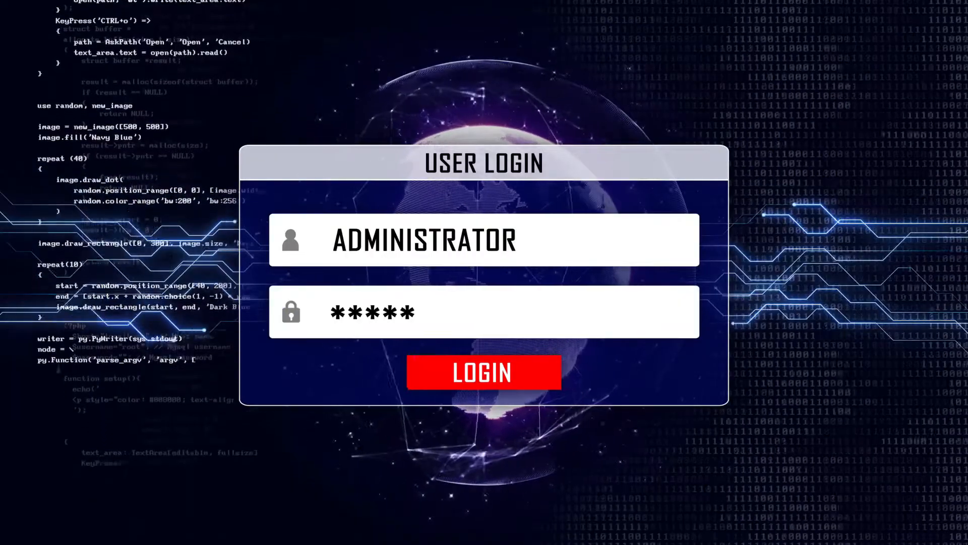
left_click(484, 372)
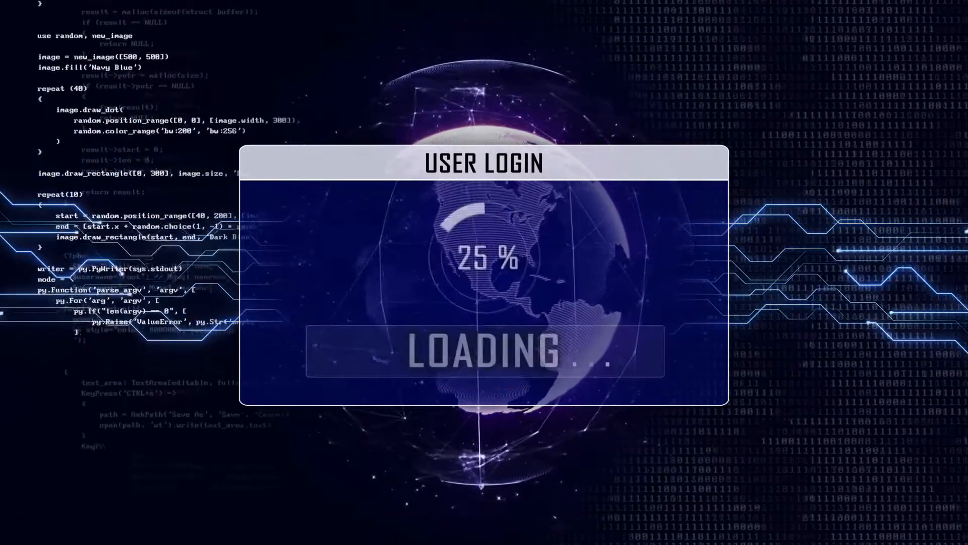